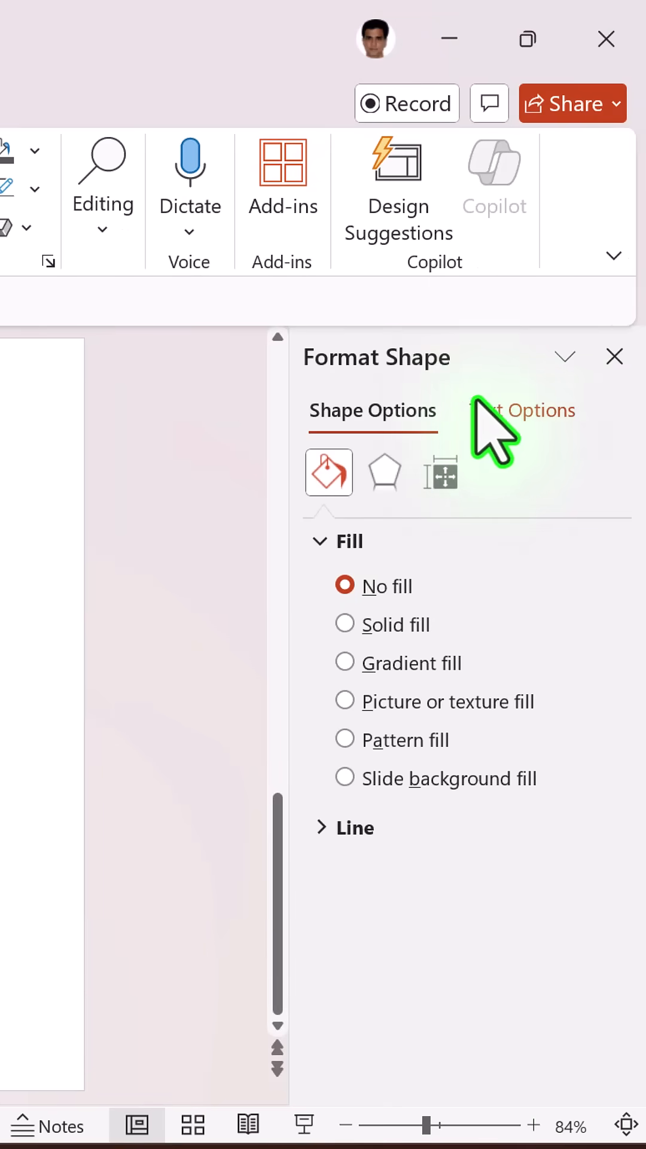
- Show the 3-D Rotation presets under Text Effects in the Format Shape pane
{"action": "left_click", "coordinate": [521, 411]}
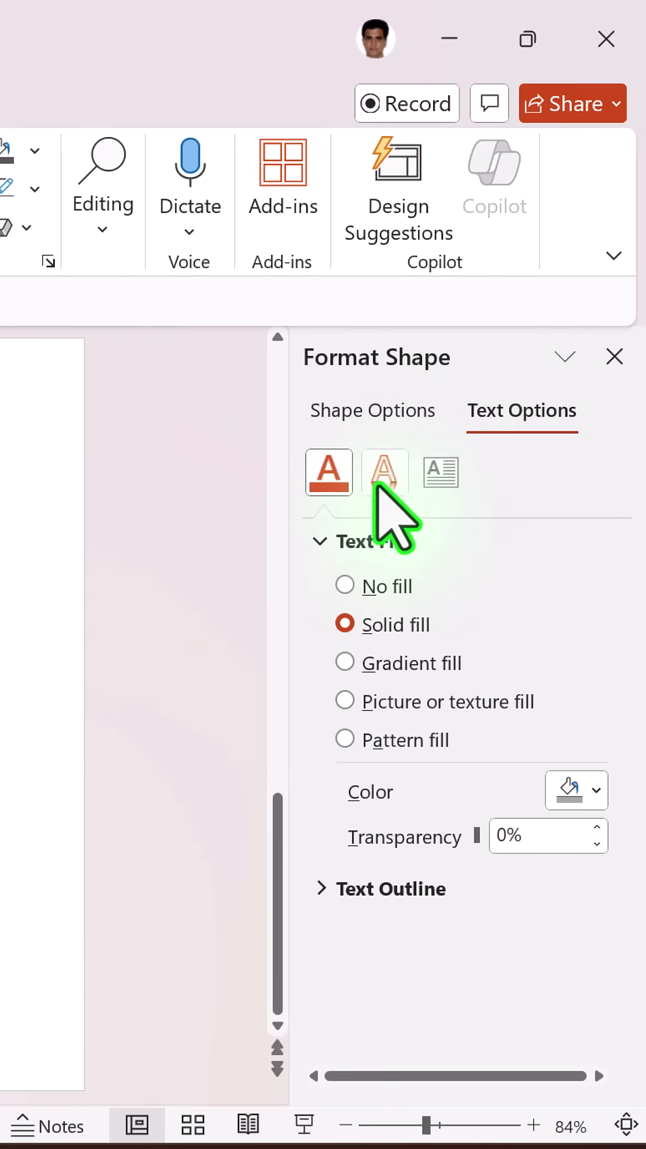
{"action": "left_click", "coordinate": [384, 472]}
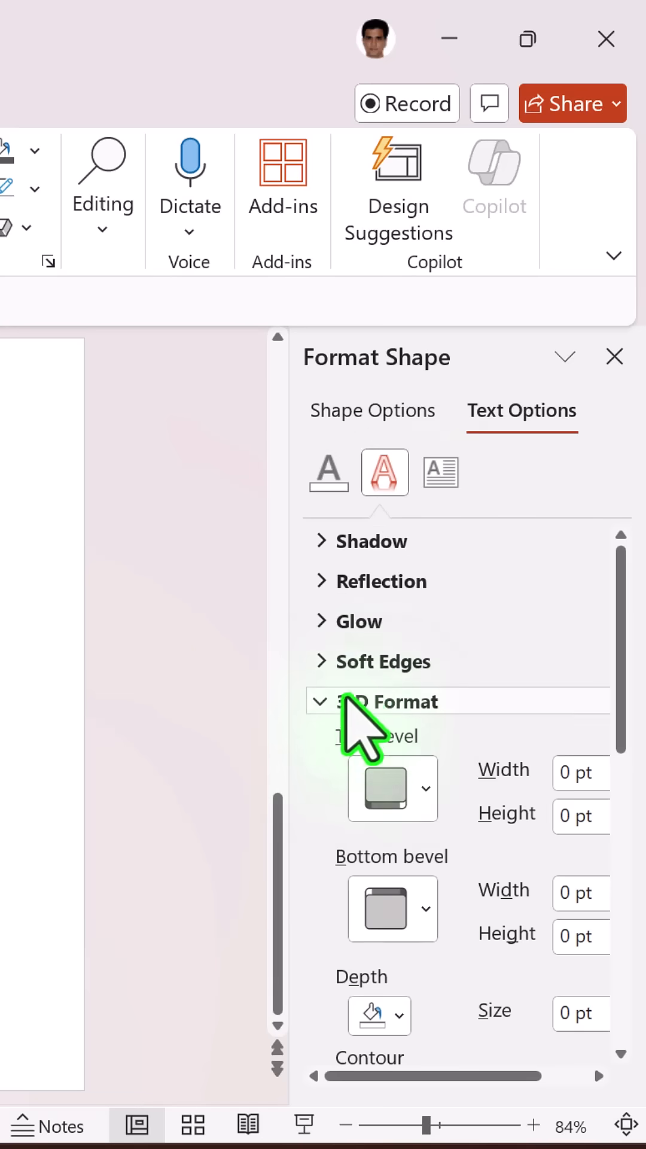
{"action": "scroll", "scroll_direction": "down", "scroll_amount": 3}
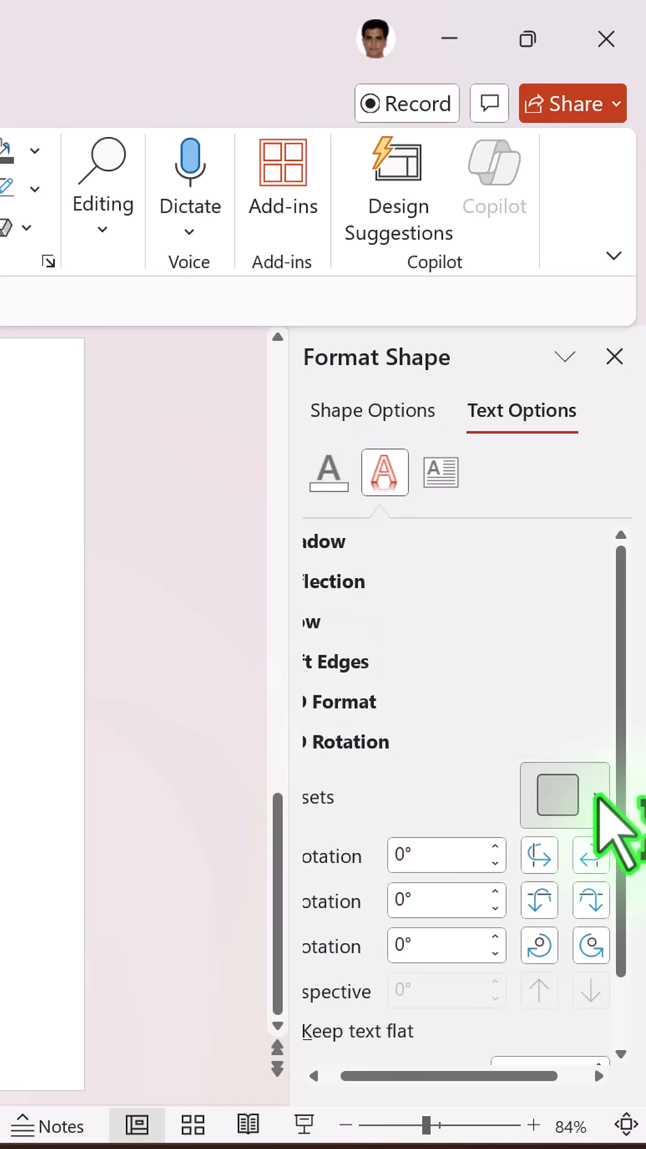
{"action": "left_click", "coordinate": [564, 794]}
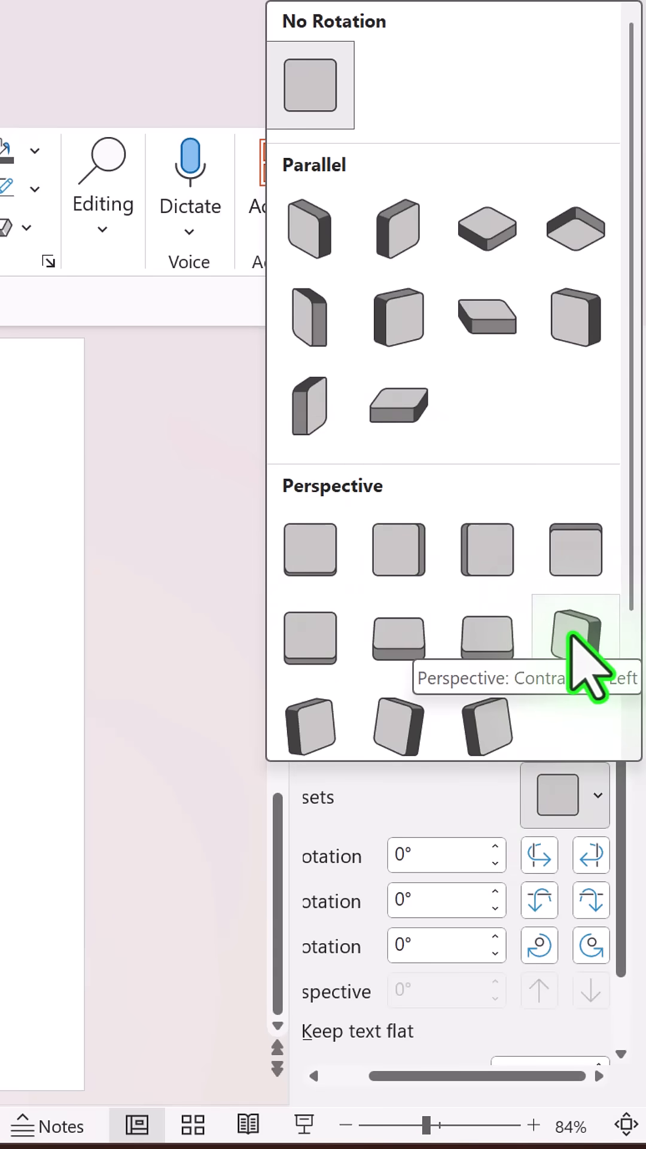
- Apply the Perspective: Contrasting Left rotation preset to the title text
{"action": "left_click", "coordinate": [575, 637]}
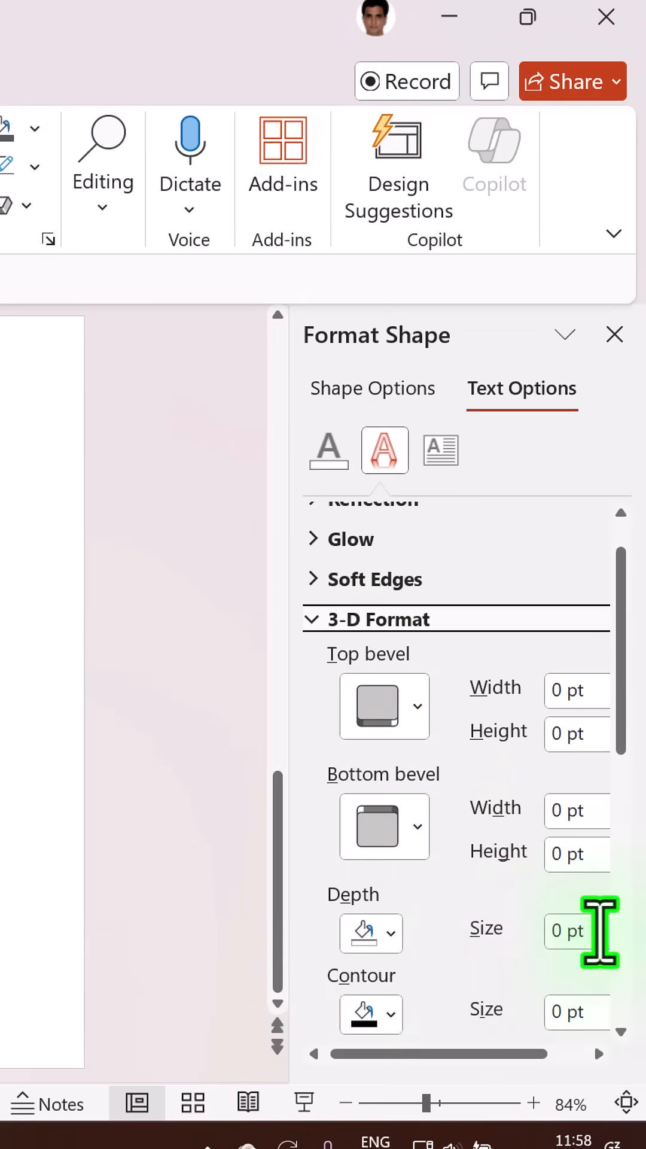
- Set the text's 3-D extrusion depth to 30 pt
{"action": "type", "text": "30"}
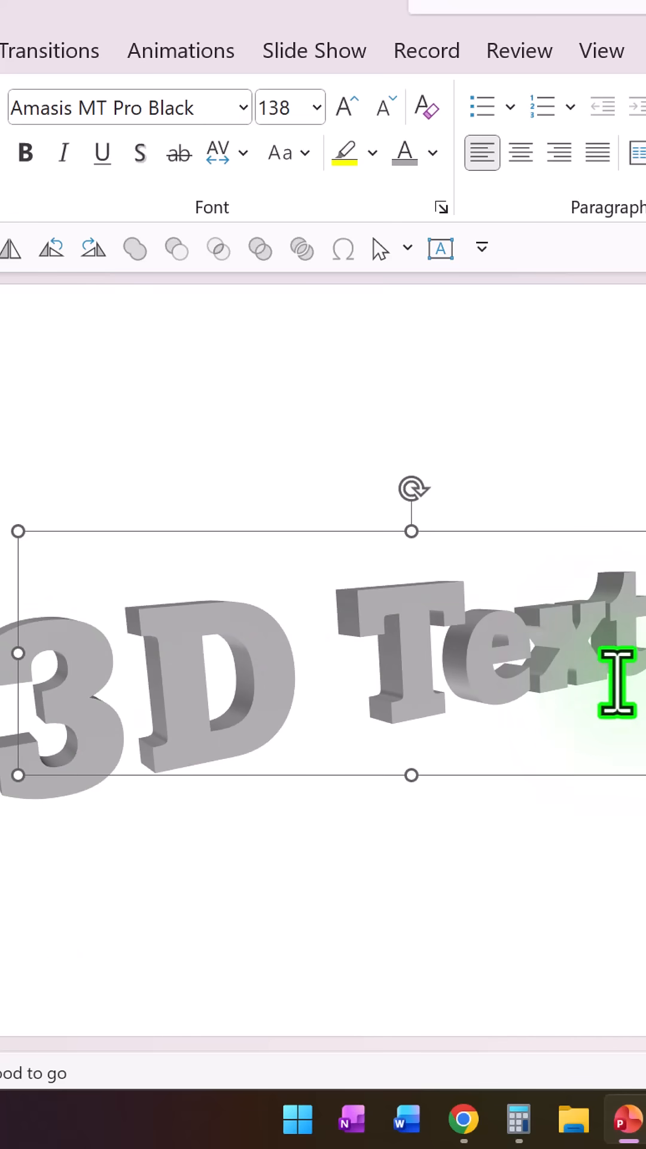
{"action": "left_click", "coordinate": [521, 409]}
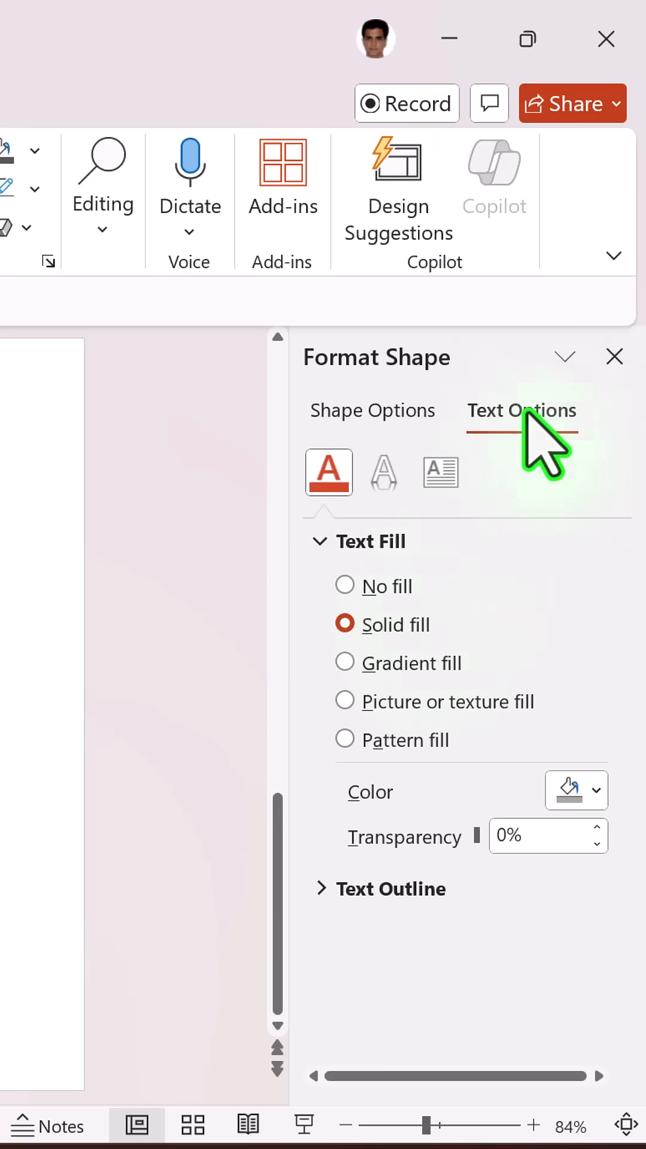
- Expand the Shadow section of the text's Text Effects settings
{"action": "left_click", "coordinate": [384, 471]}
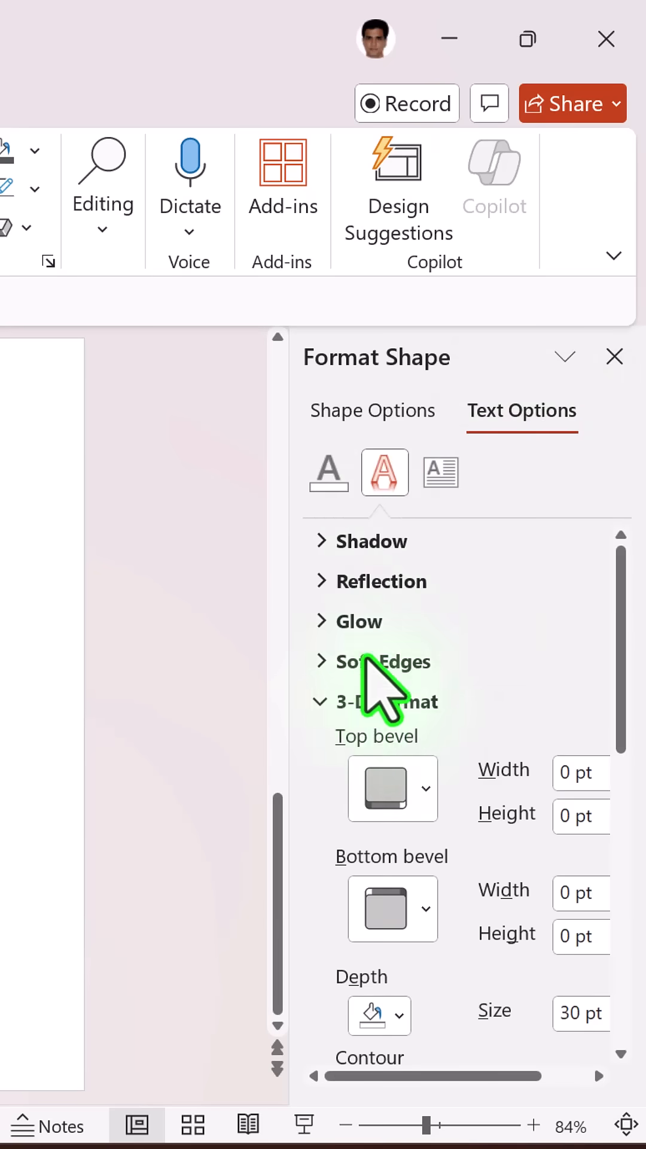
{"action": "left_click", "coordinate": [392, 787]}
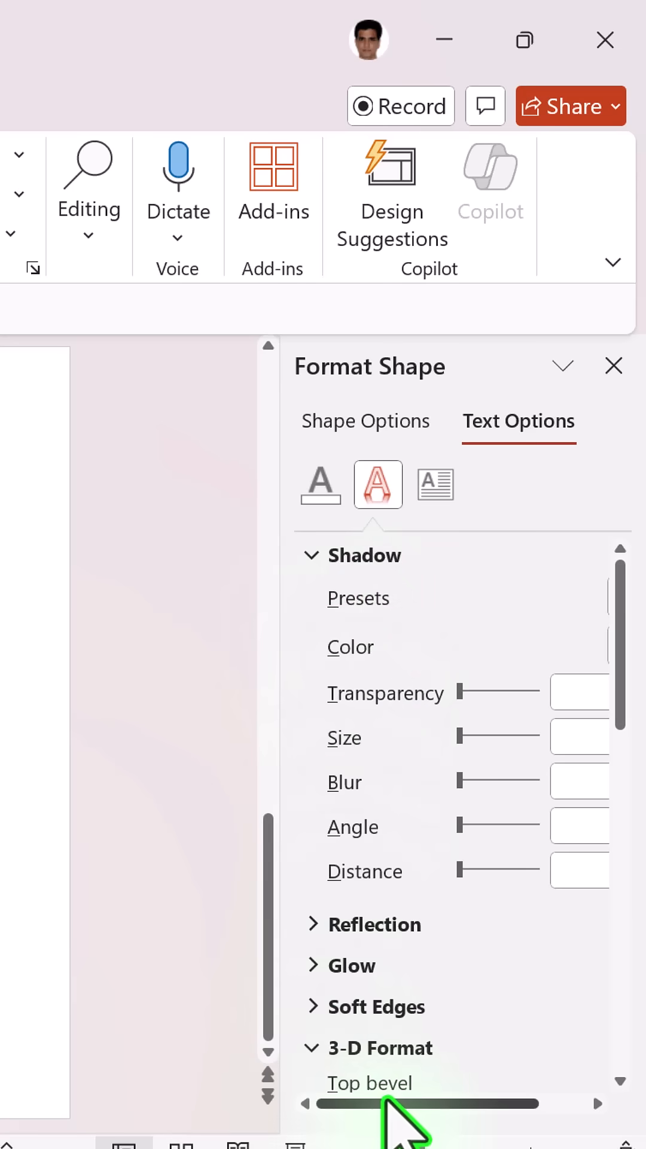
- Give the title a Perspective: Upper Left shadow preset
{"action": "left_click", "coordinate": [573, 595]}
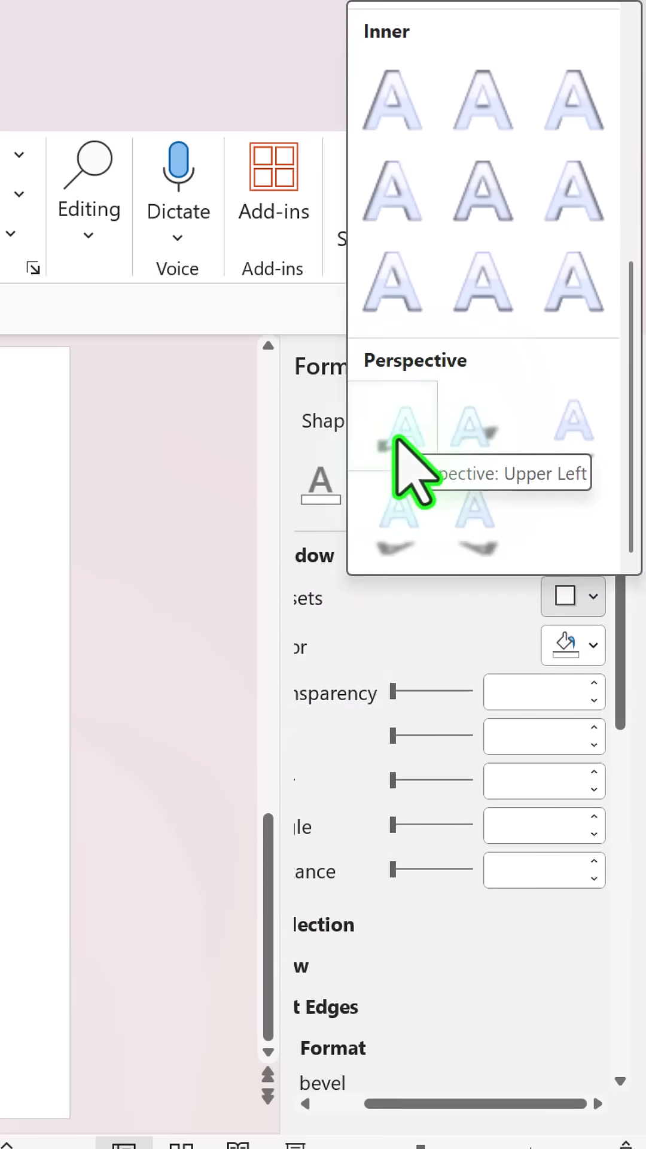
{"action": "left_click", "coordinate": [392, 424]}
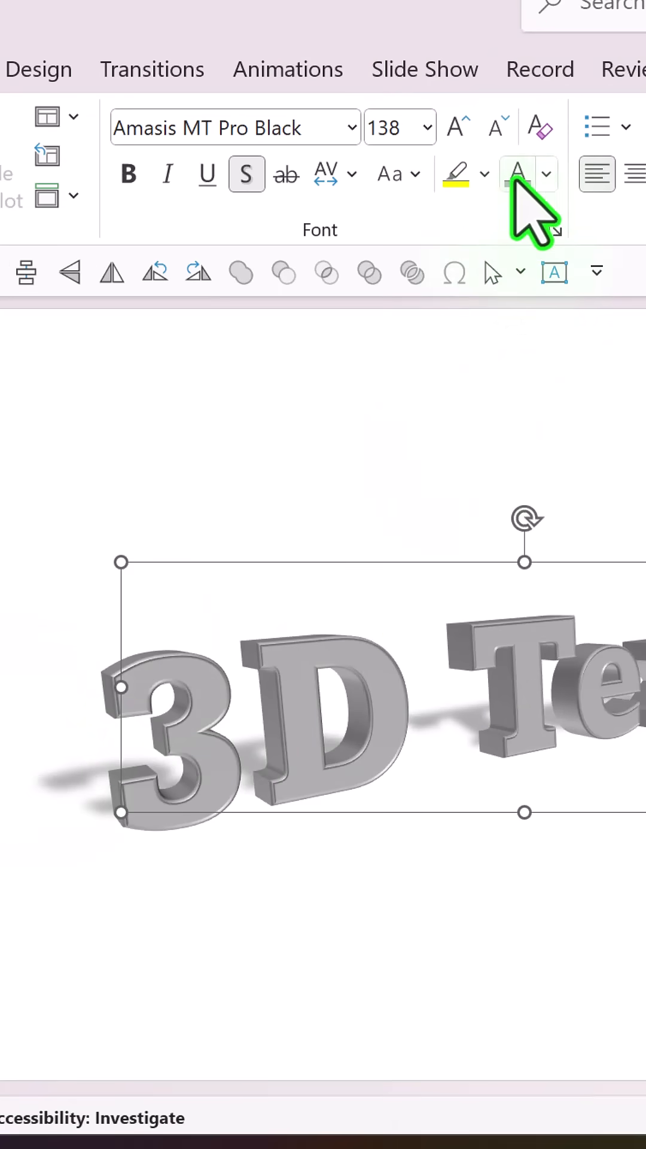
- Recolour the title text green via the Font Color button
{"action": "left_click", "coordinate": [546, 173]}
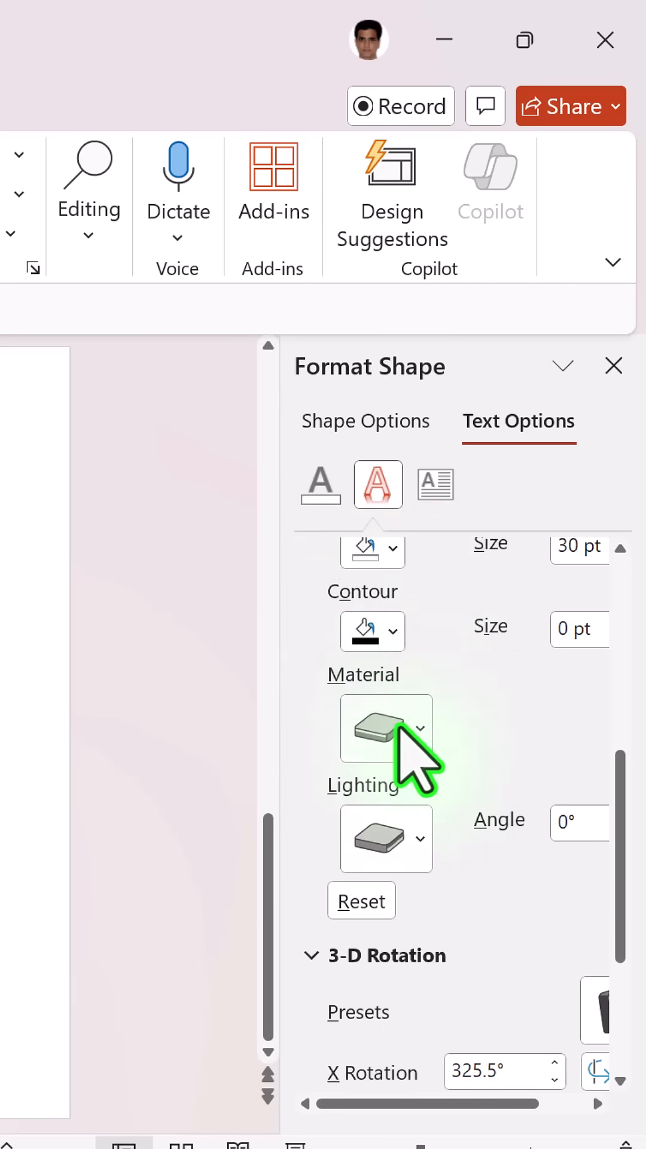
- Give the text a shinier Standard material with Neutral lighting
{"action": "left_click", "coordinate": [384, 726]}
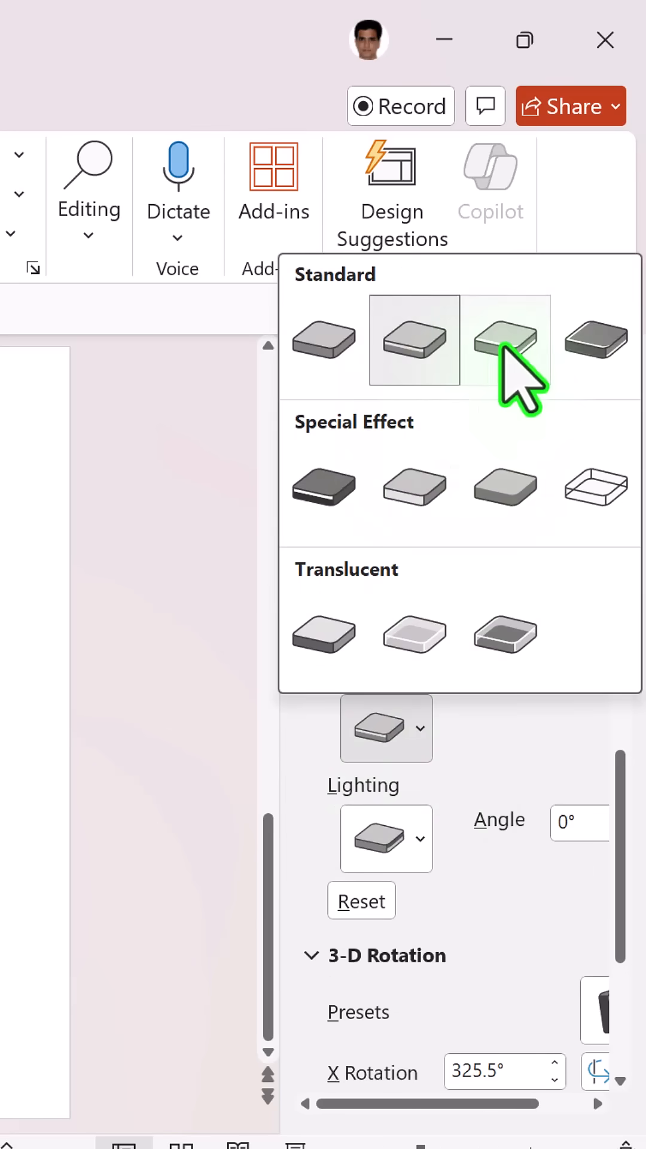
{"action": "left_click", "coordinate": [504, 339]}
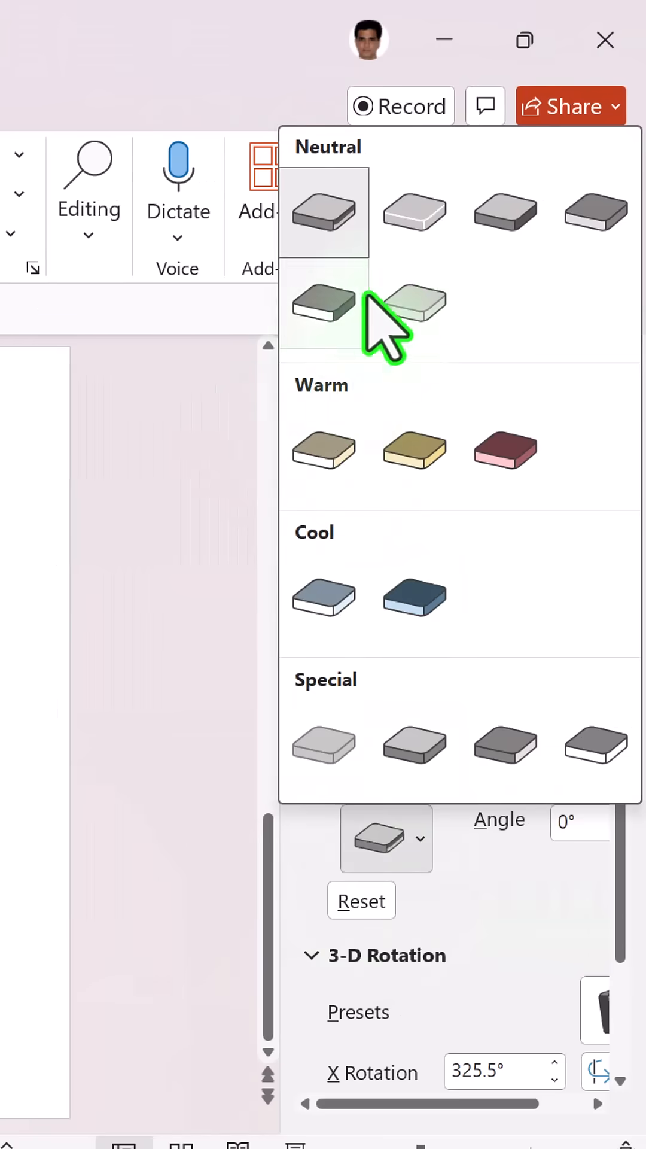
{"action": "left_click", "coordinate": [414, 305]}
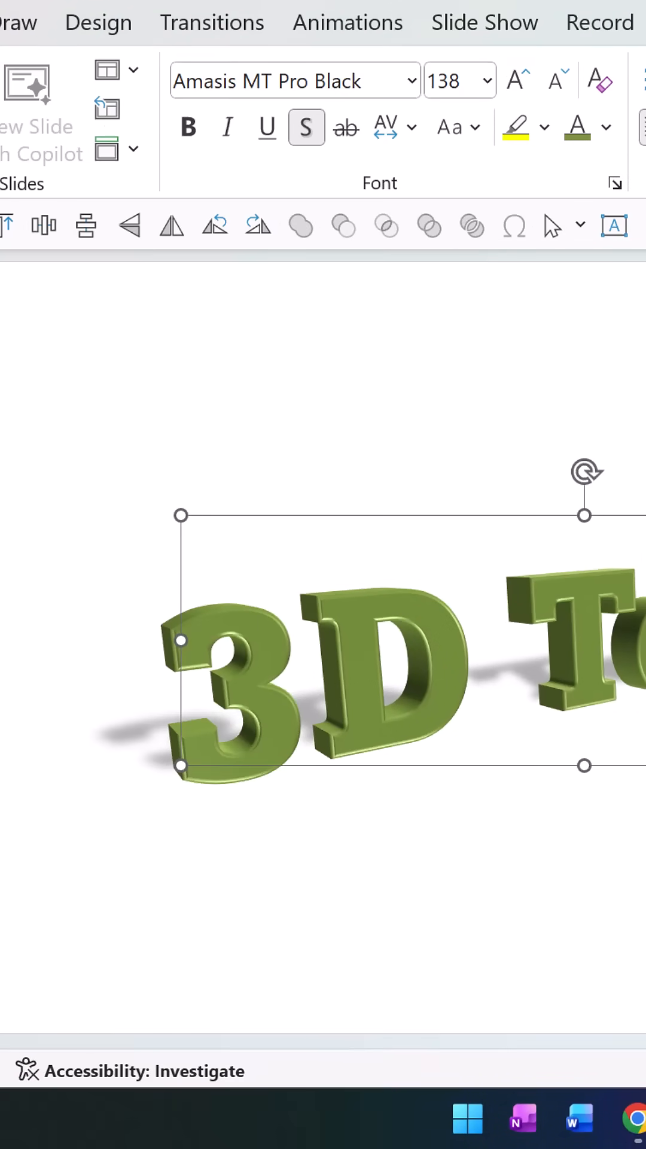
{"action": "mouse_move", "coordinate": [373, 693]}
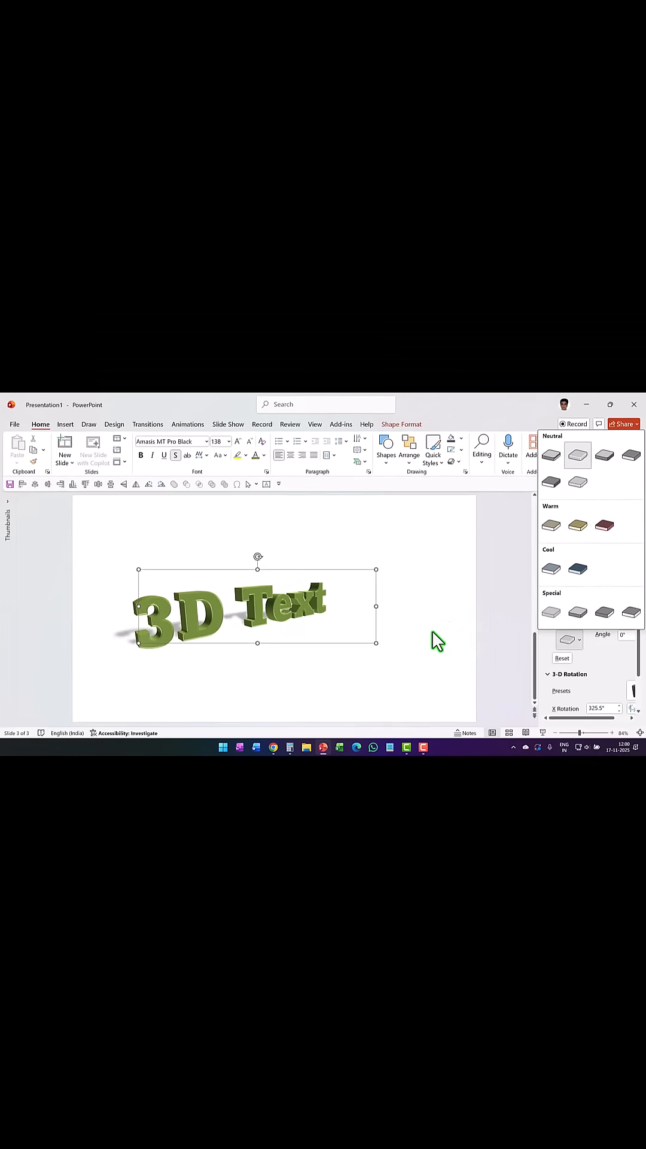
{"action": "mouse_move", "coordinate": [341, 647]}
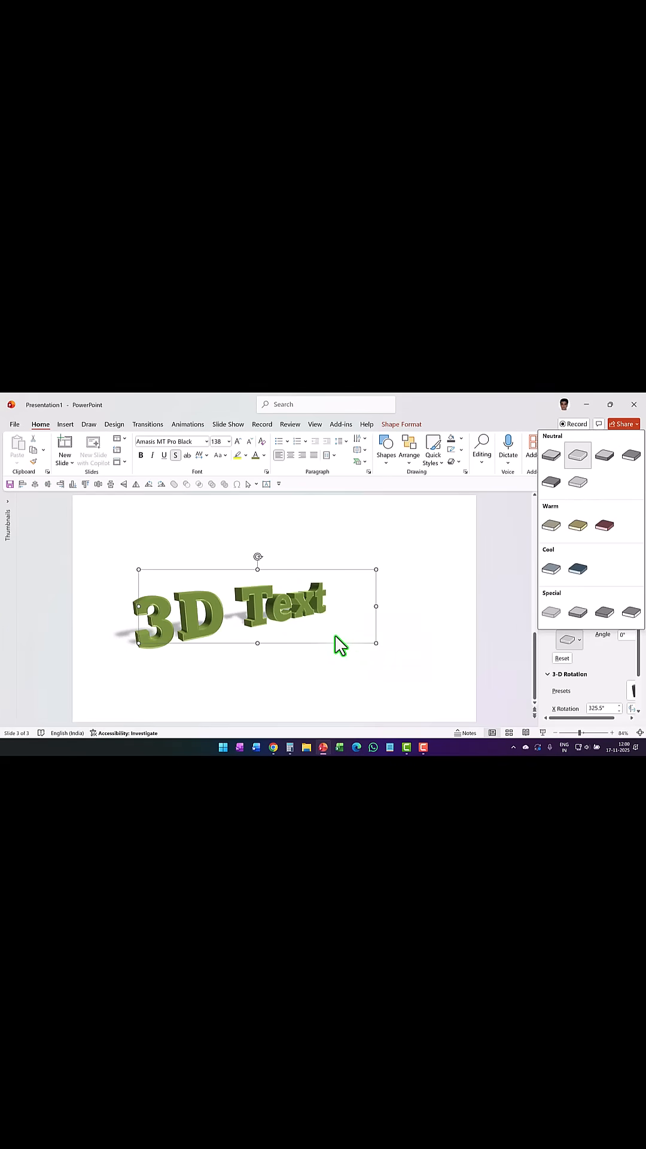
{"action": "mouse_move", "coordinate": [371, 697]}
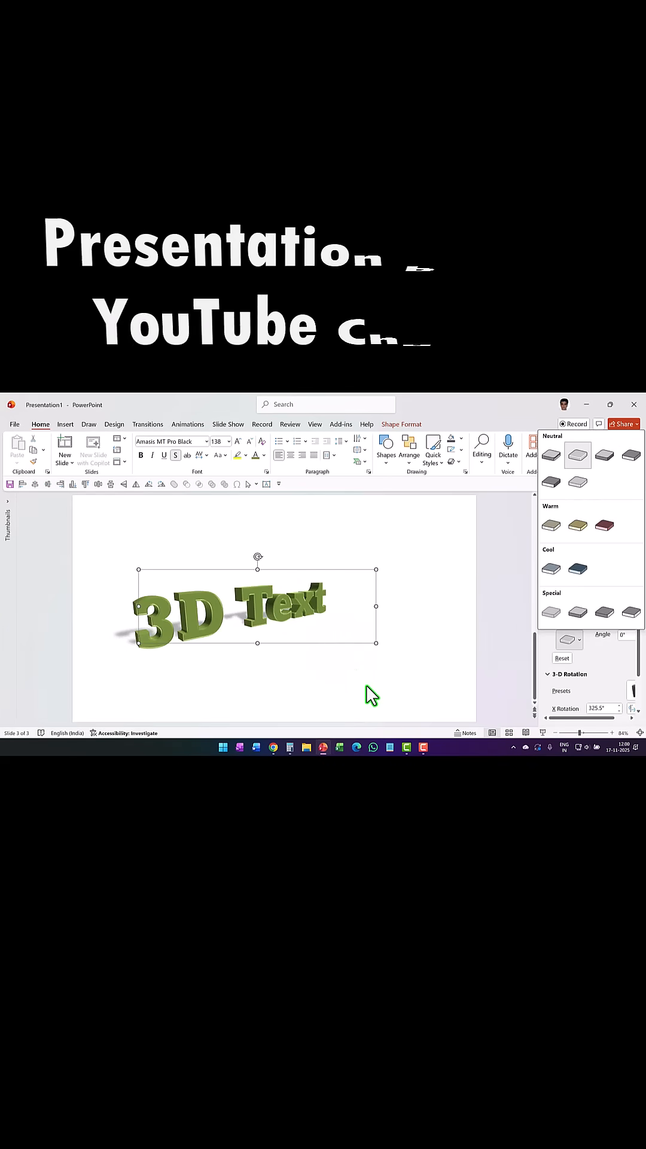